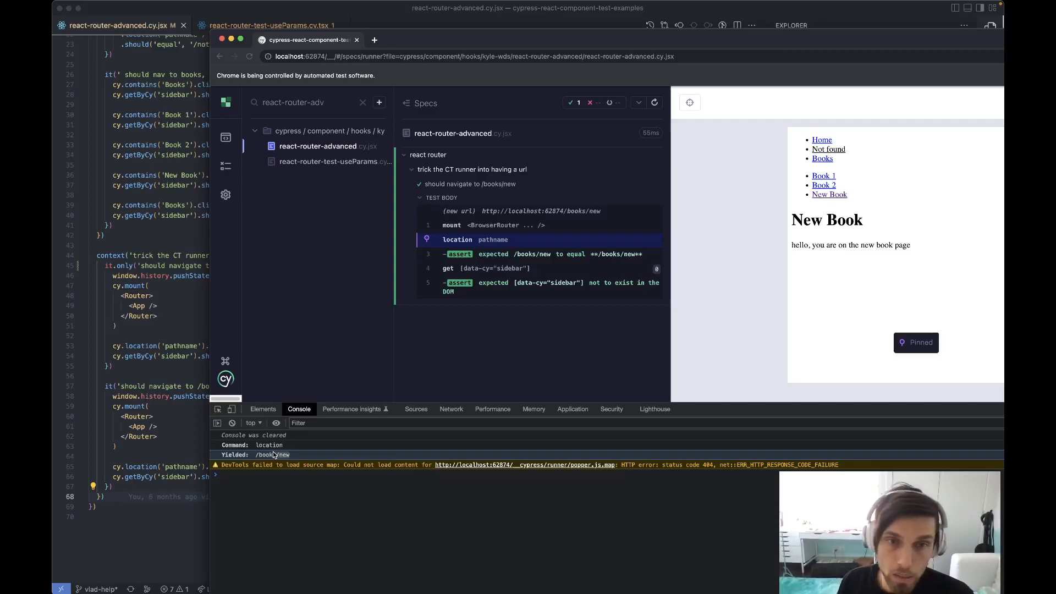
mouse_move(527, 583)
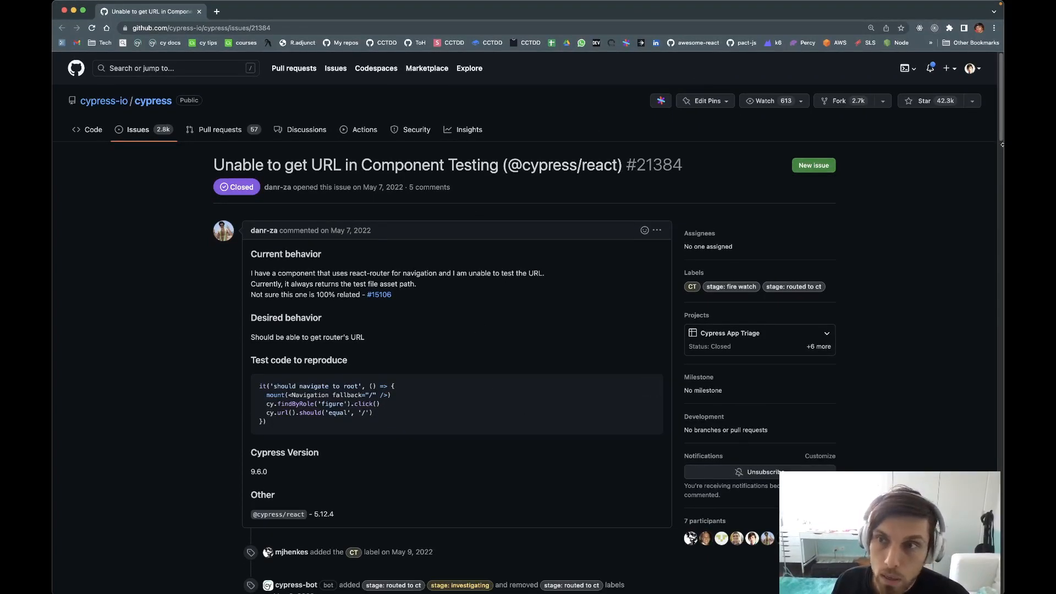
Step: Scroll issue #21384 to the workaround comment and get the react-router testing link's context menu
scroll(down, 3)
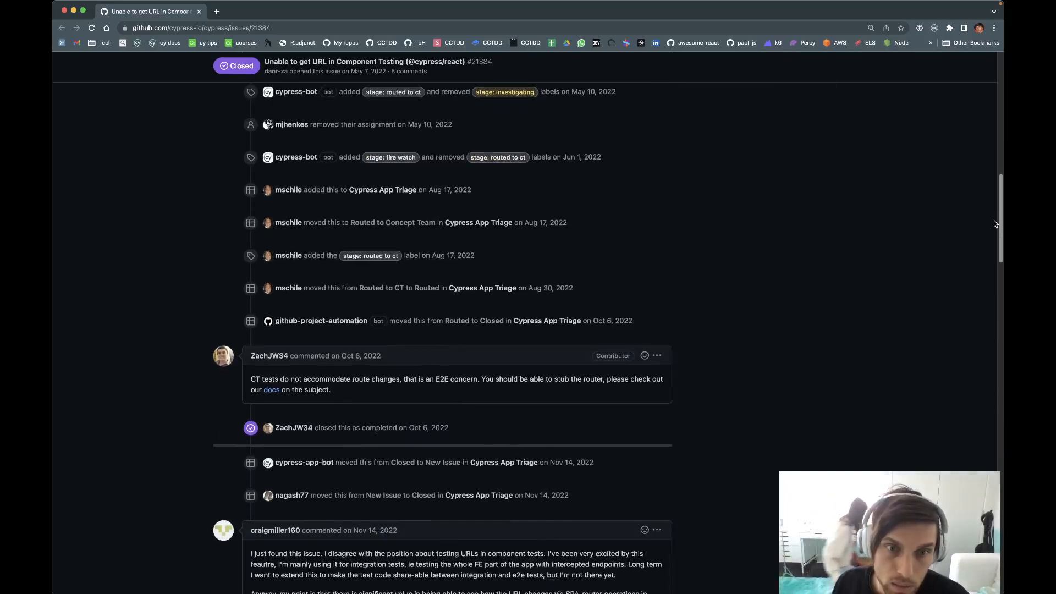
scroll(down, 3)
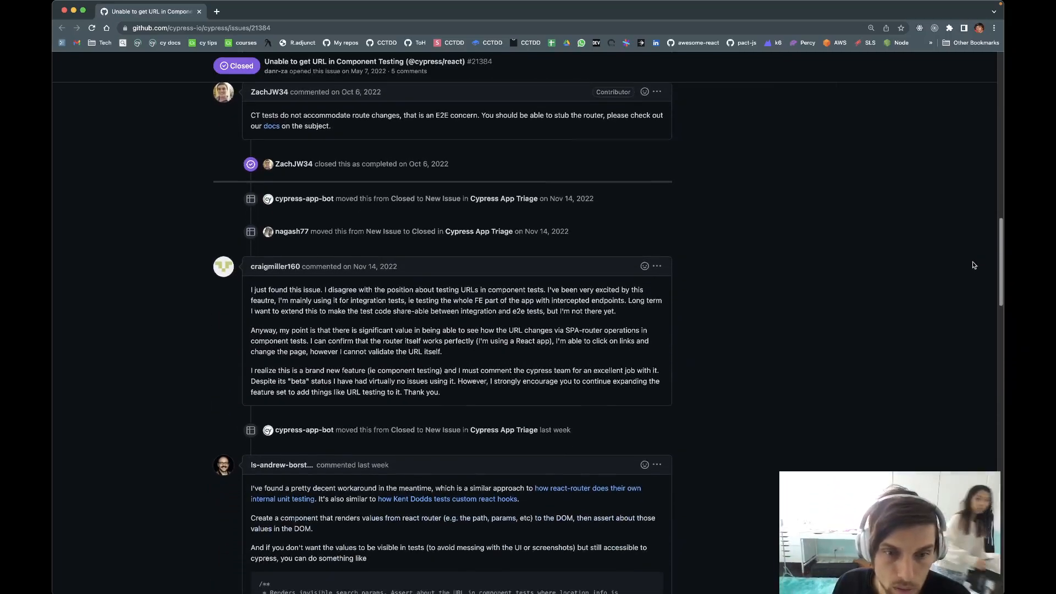
scroll(down, 3)
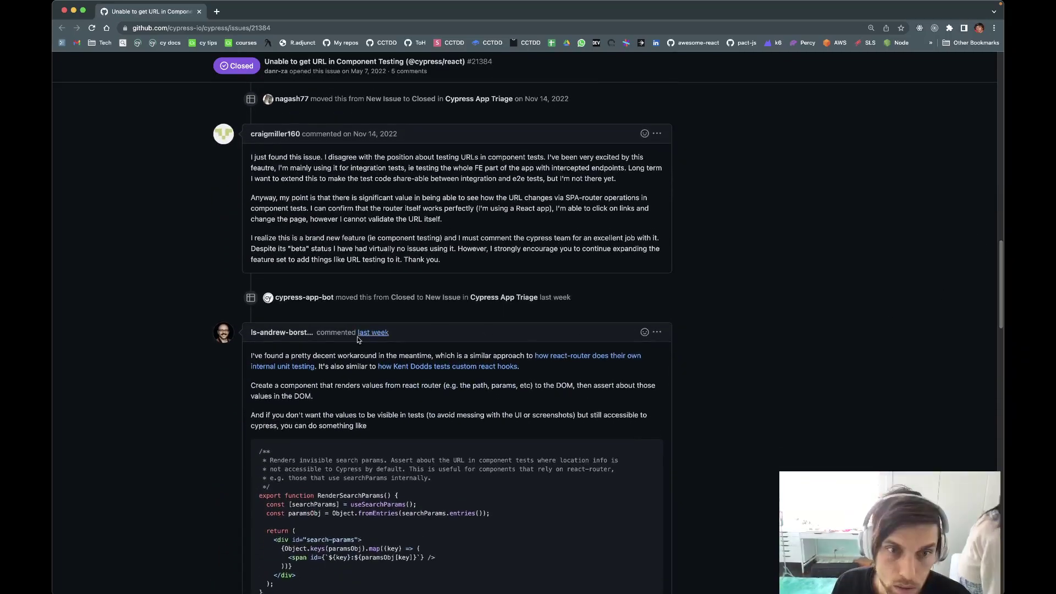
scroll(down, 3)
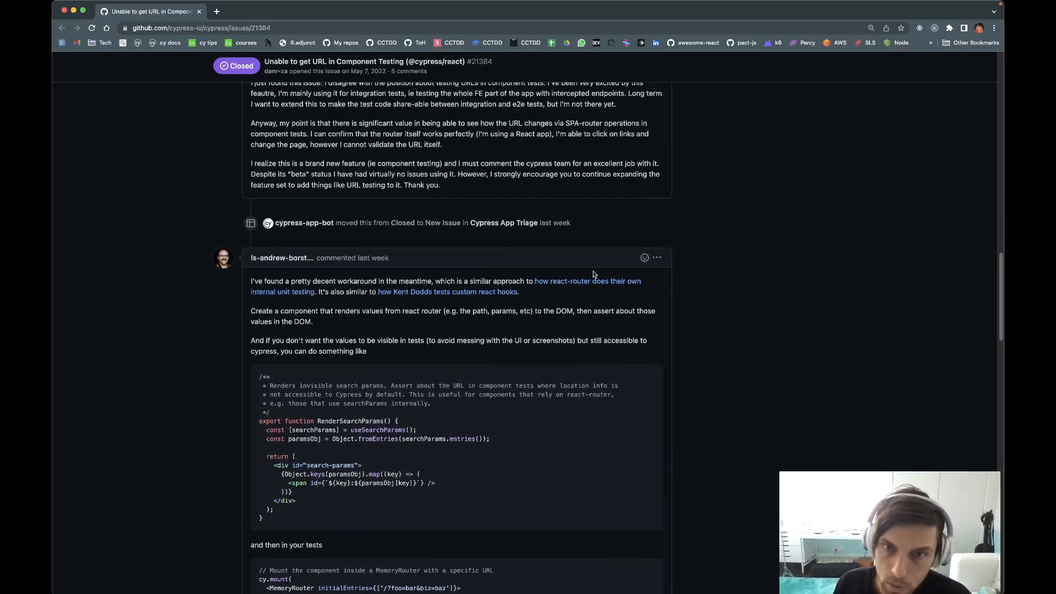
right_click(576, 282)
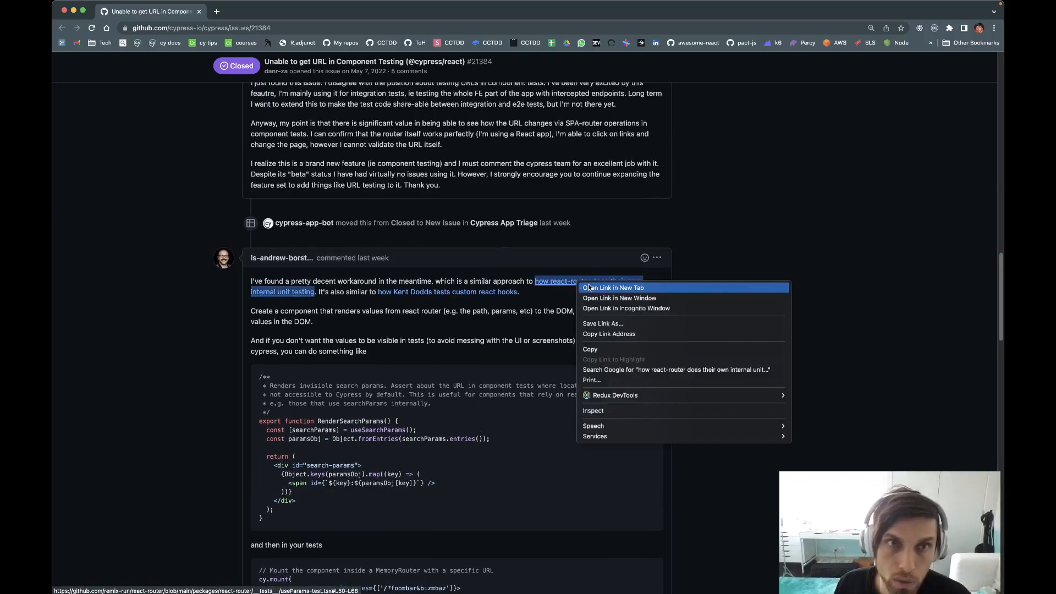
Step: View useParams-test.tsx in a new tab and highlight the Route path and ShowParams element lines
click(614, 288)
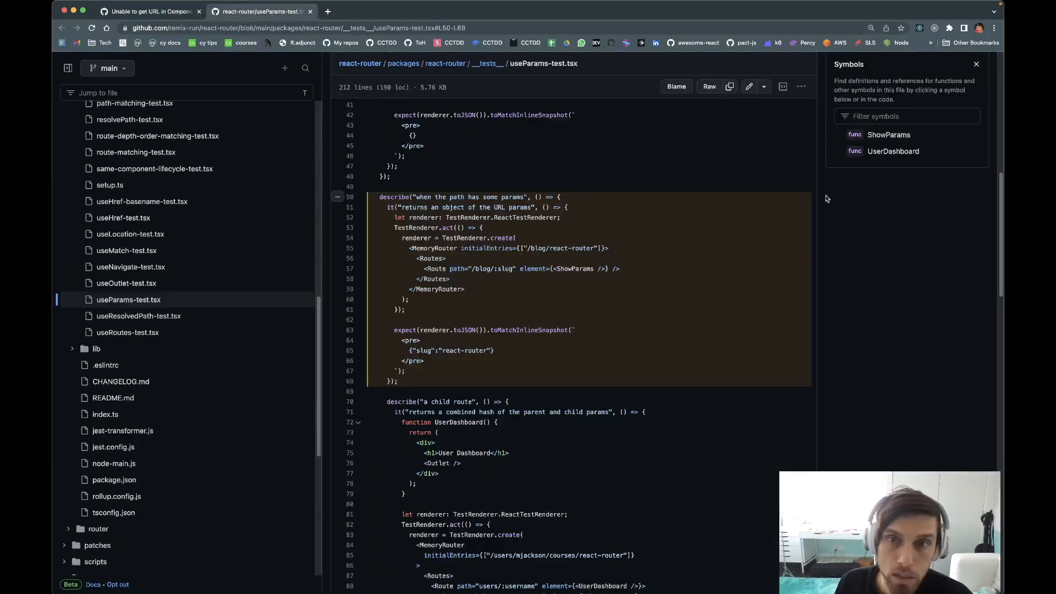
double_click(435, 249)
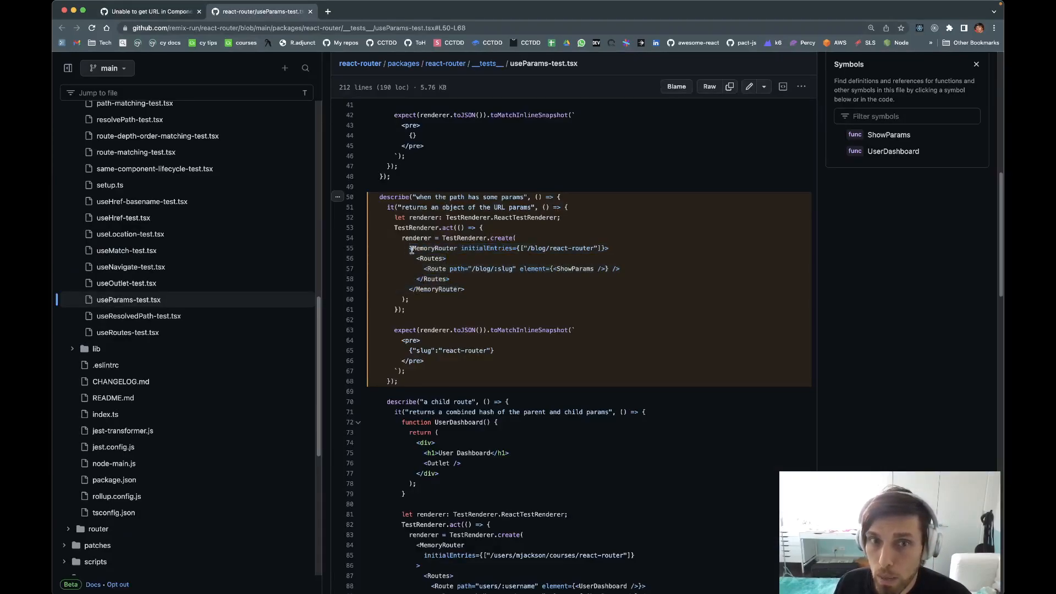
drag(531, 247, 605, 247)
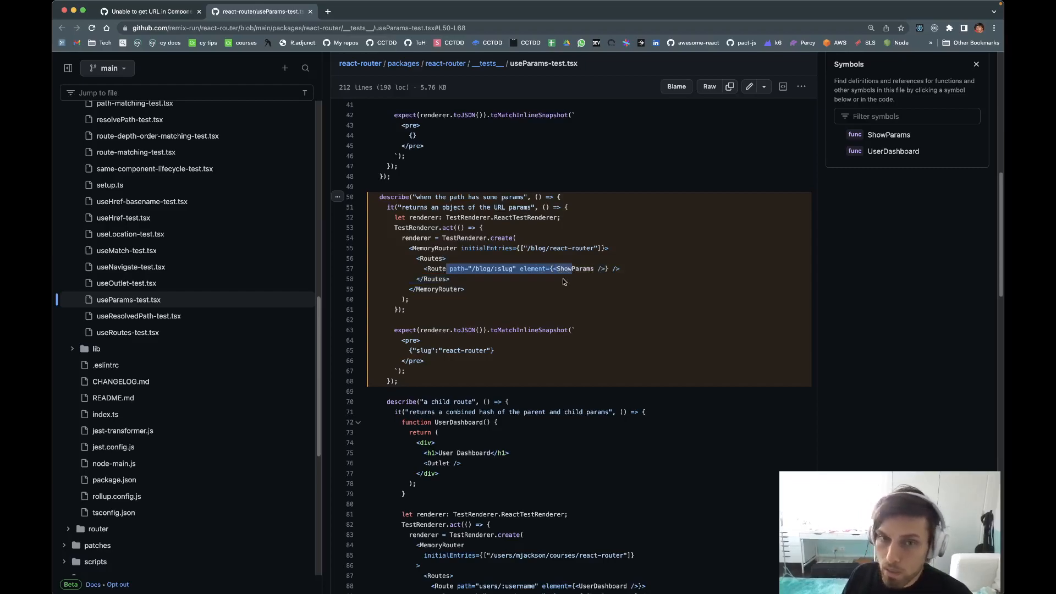
mouse_move(619, 281)
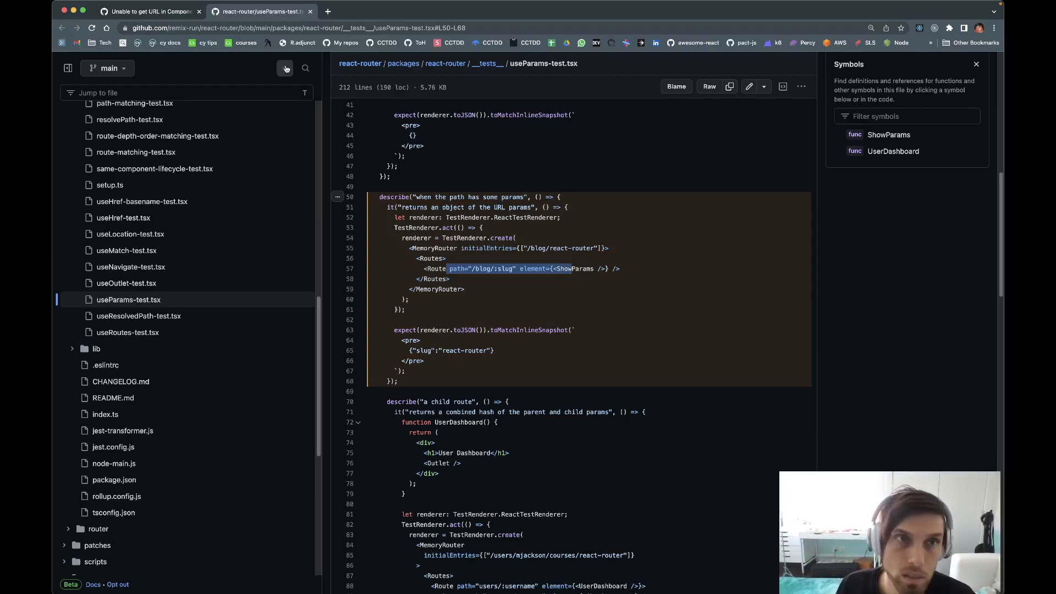
click(149, 11)
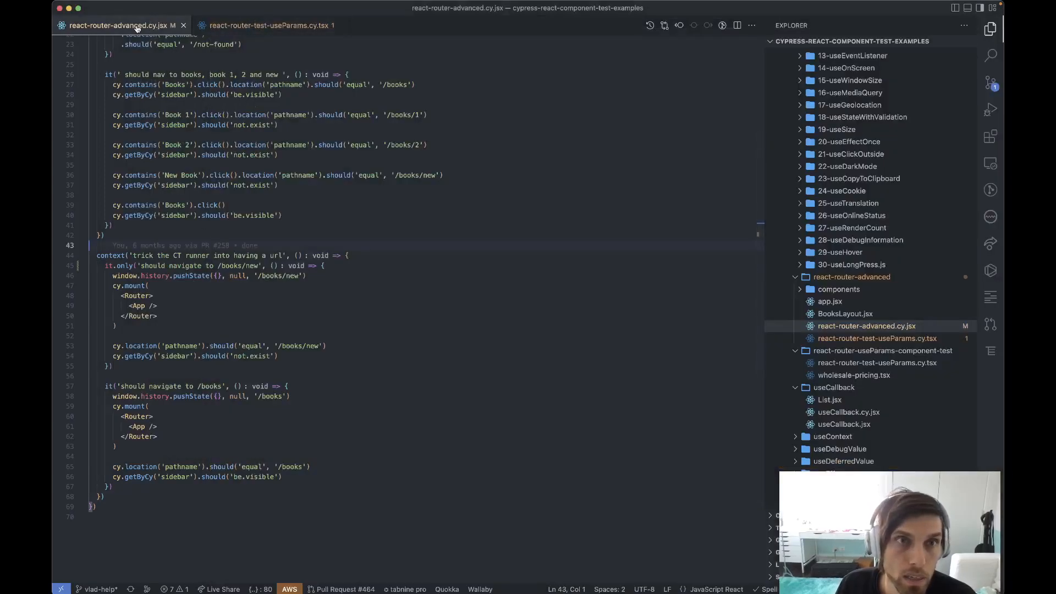
Step: Show react-router-test-useParams.cy.tsx in a split editor beside react-router-advanced.cy.jsx
click(270, 25)
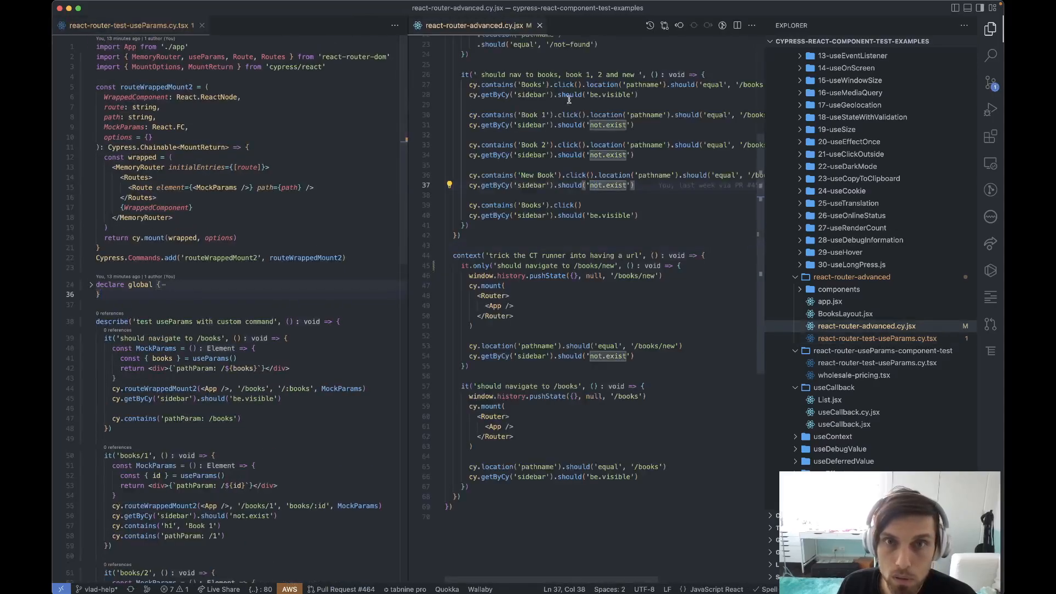
click(542, 25)
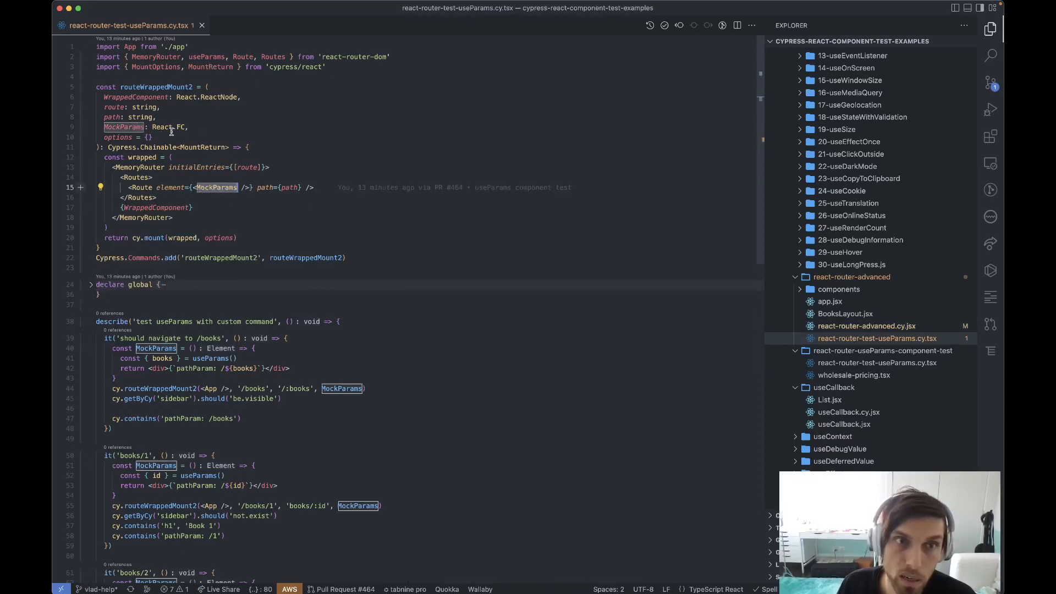
mouse_move(216, 187)
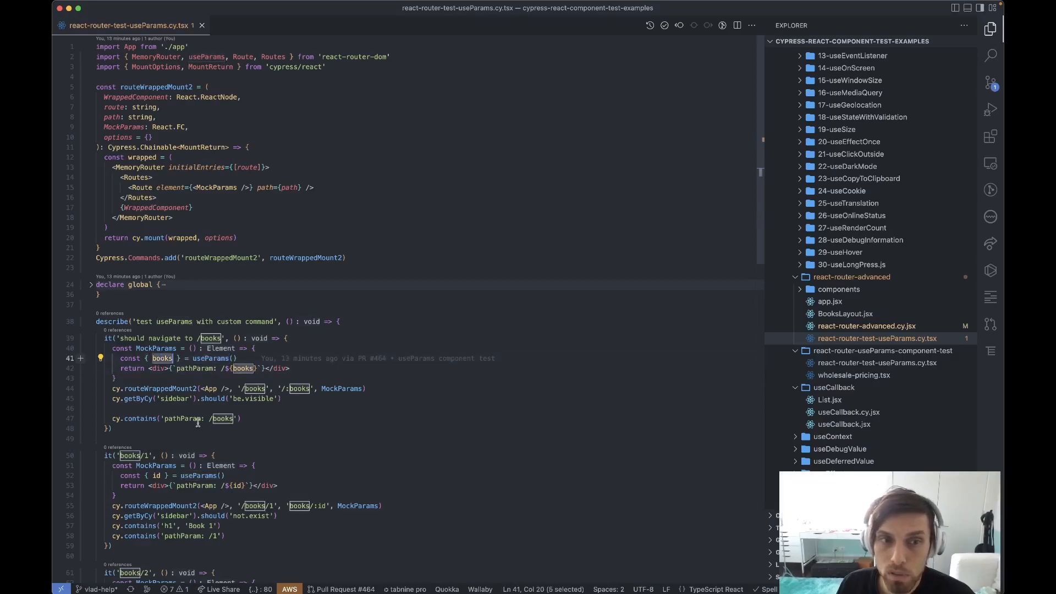
Step: Review routeWrappedMount2 with MockParams and WrappedComponent, then bring Cypress to the front
scroll(down, 3)
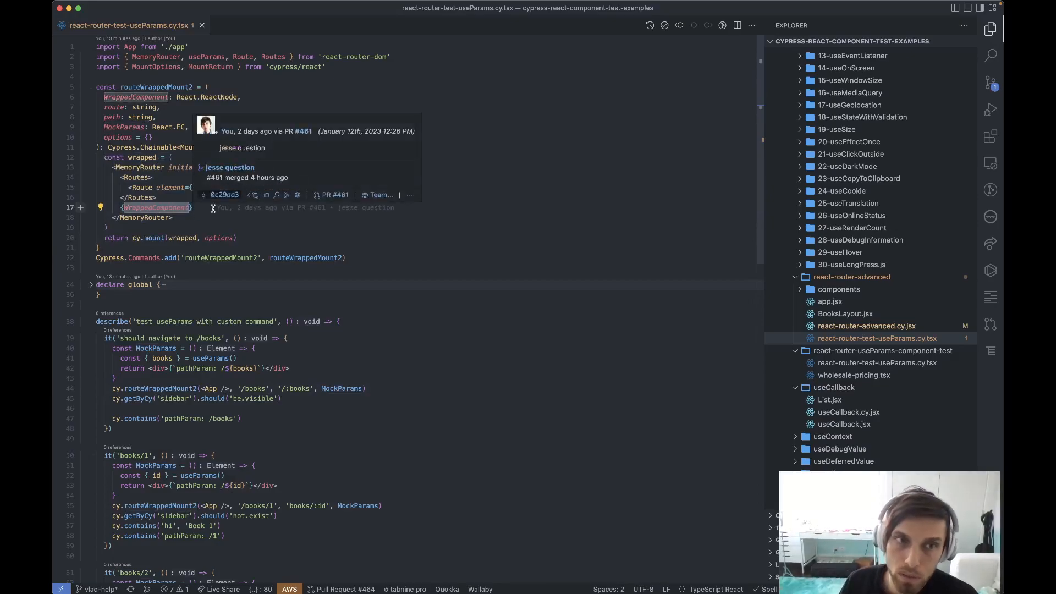
click(162, 347)
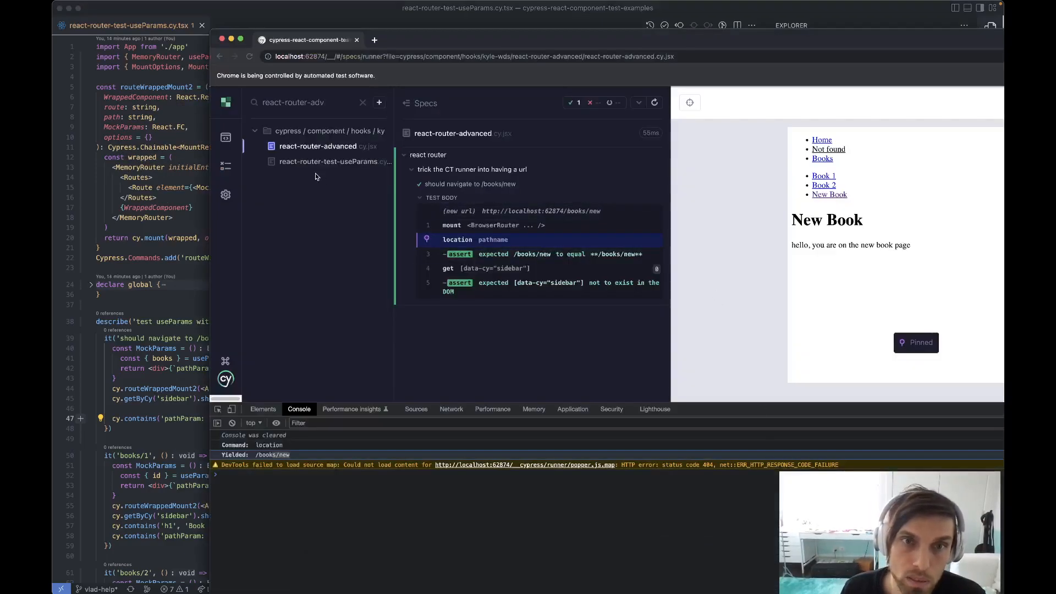
Step: Run the react-router-test-useParams spec focused on the books/1 test showing pathParam /1
click(329, 161)
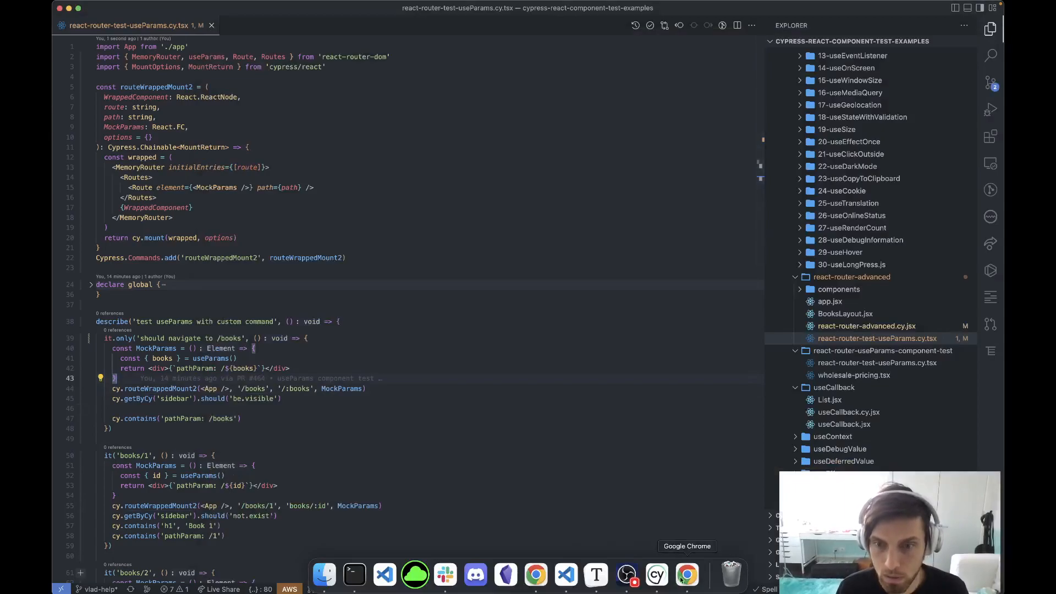
click(686, 576)
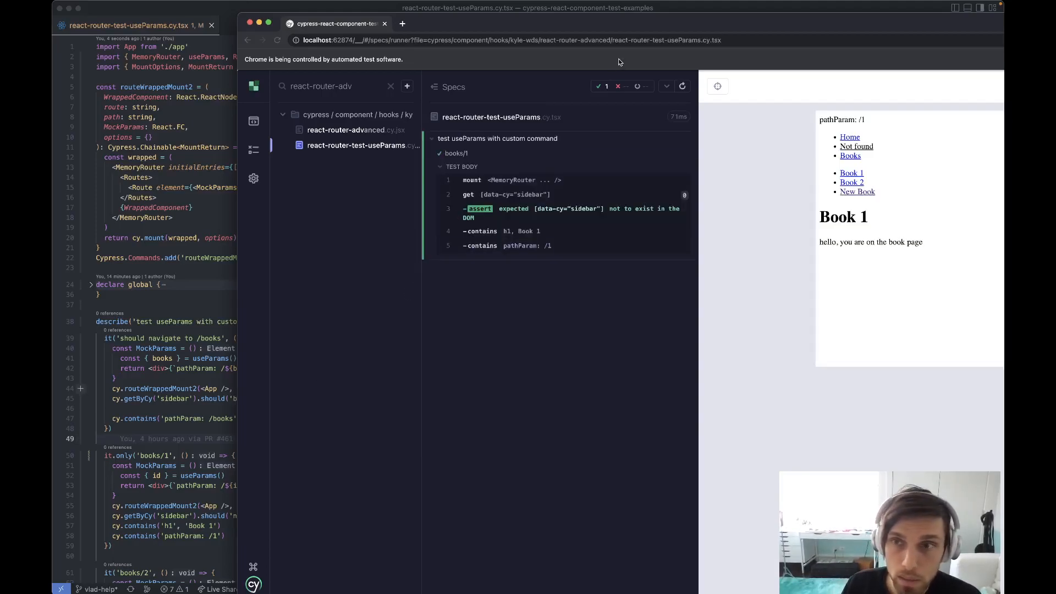
mouse_move(278, 338)
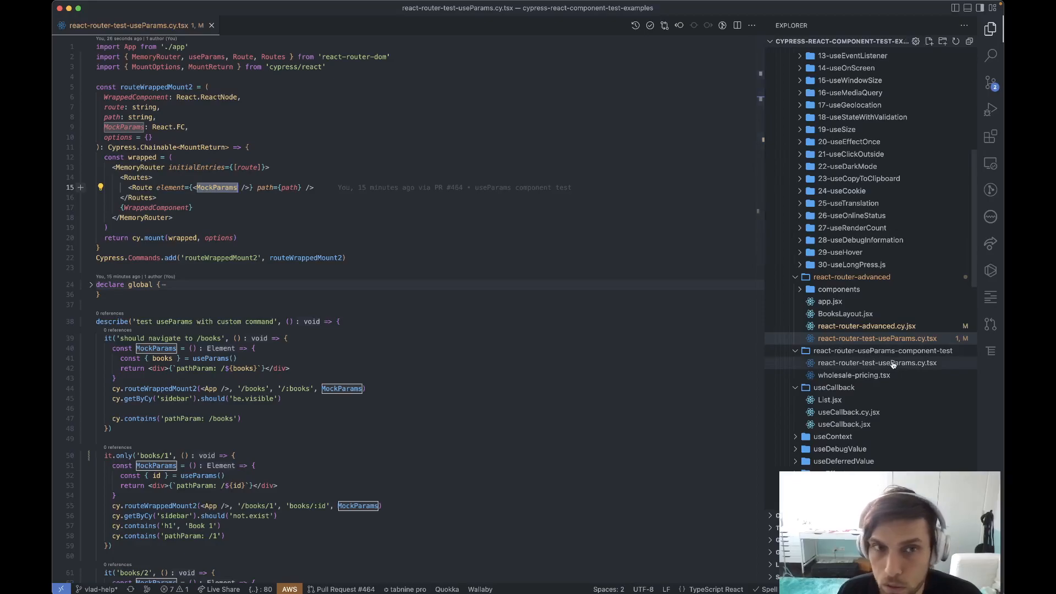
Step: Show the WholesalePricing test beside wholesale-pricing.tsx reading storeId and planId
click(878, 363)
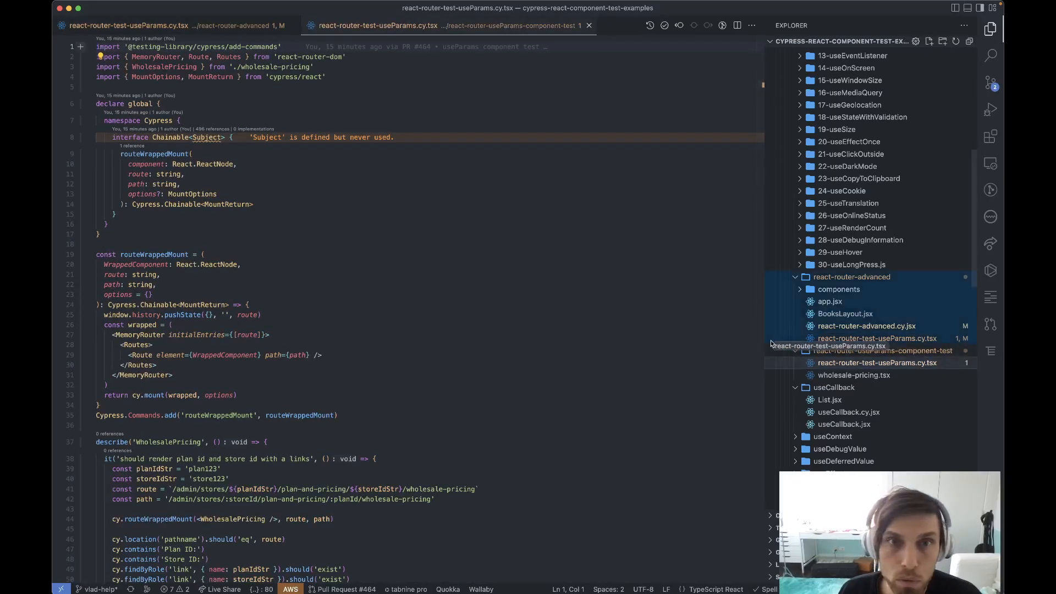
click(854, 375)
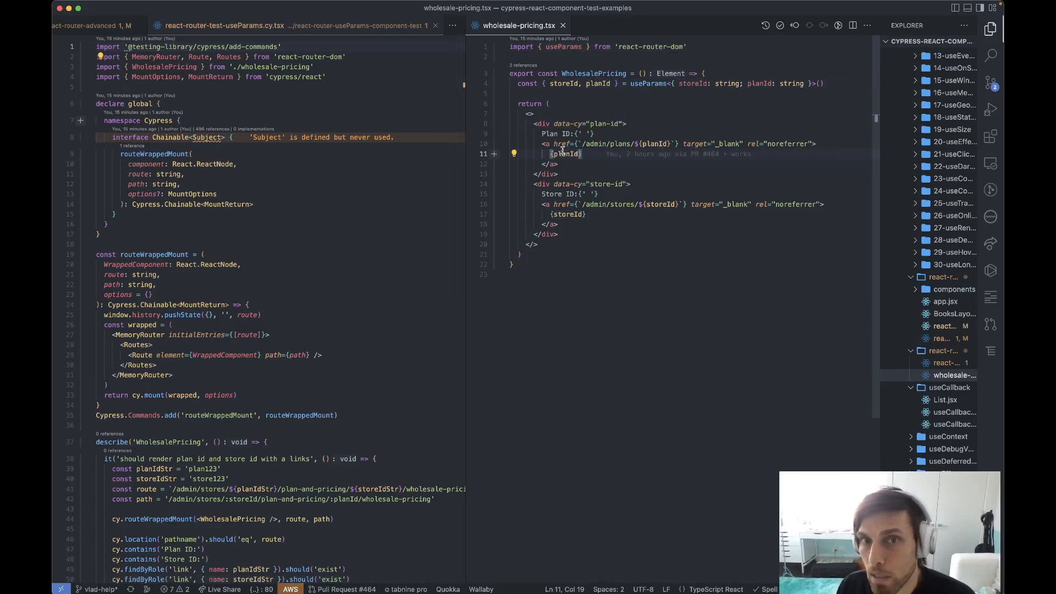
double_click(566, 152)
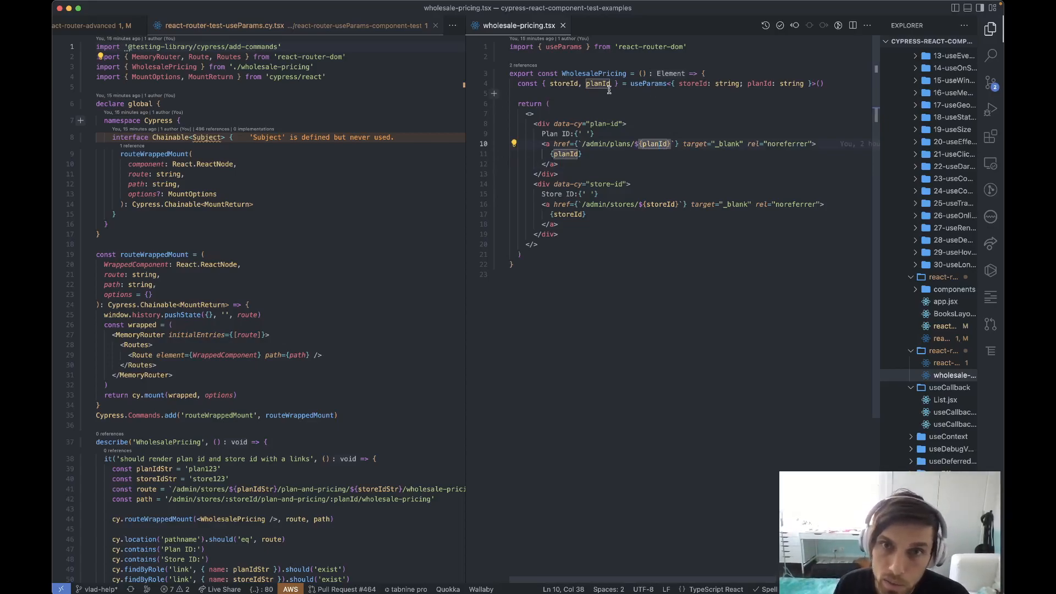
double_click(563, 84)
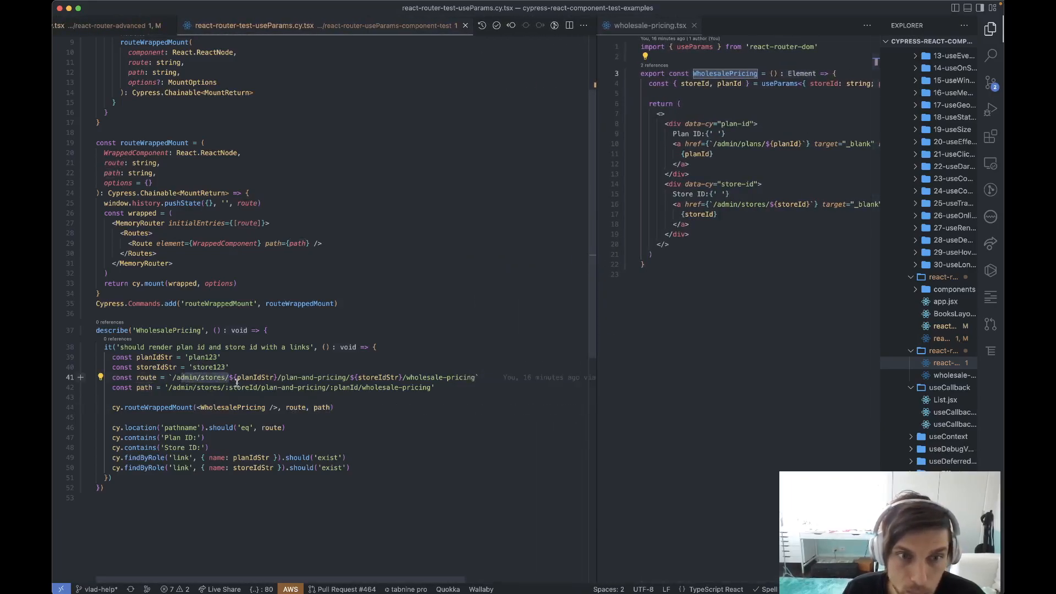
mouse_move(415, 378)
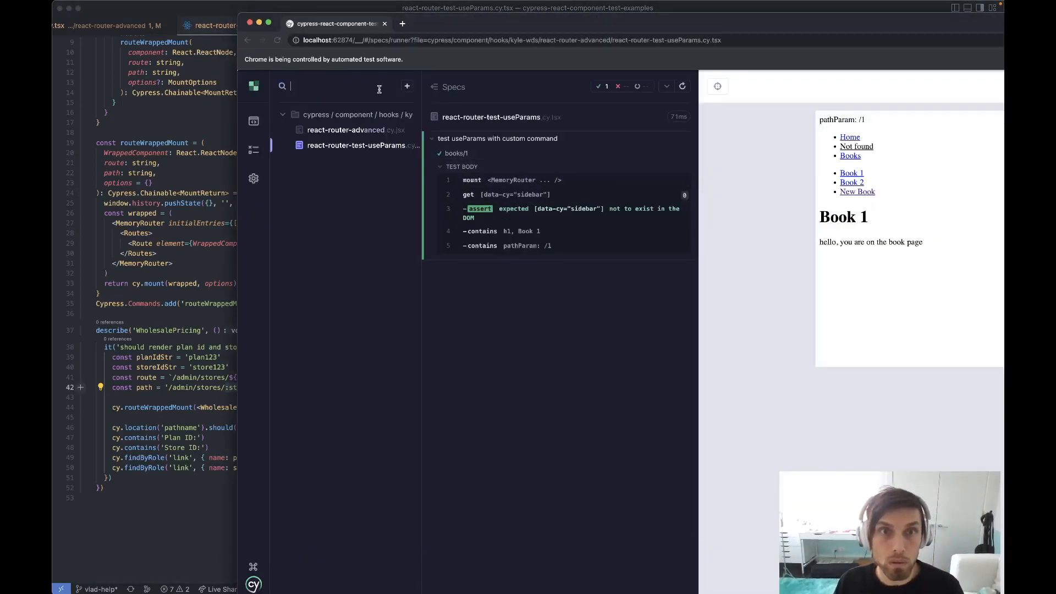
Step: Search specs for 'react-ro' and run the WholesalePricing useParams spec with Plan ID and Store ID links
text(react-router-test)
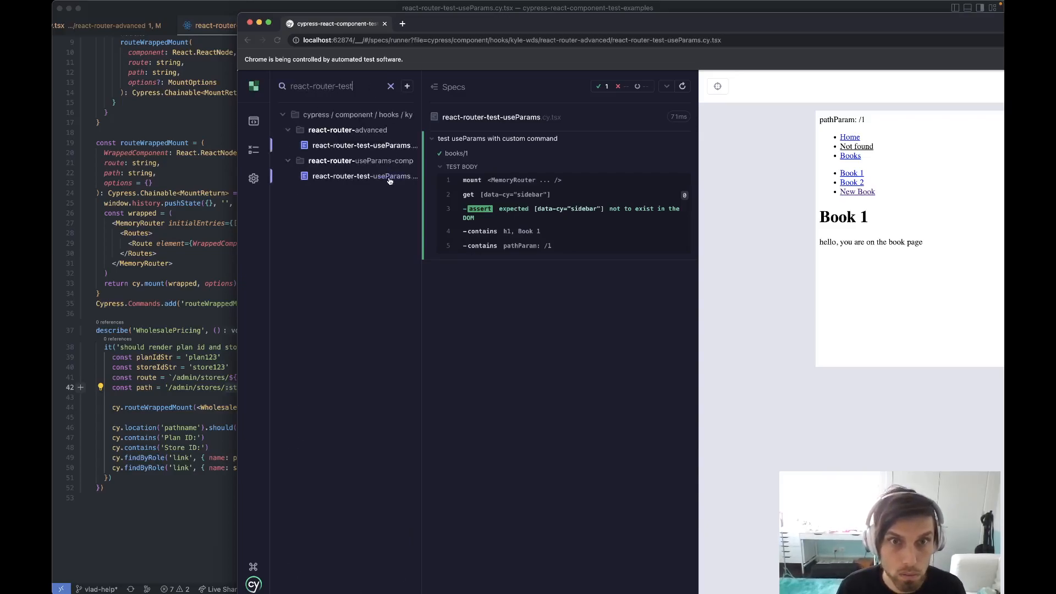
click(364, 176)
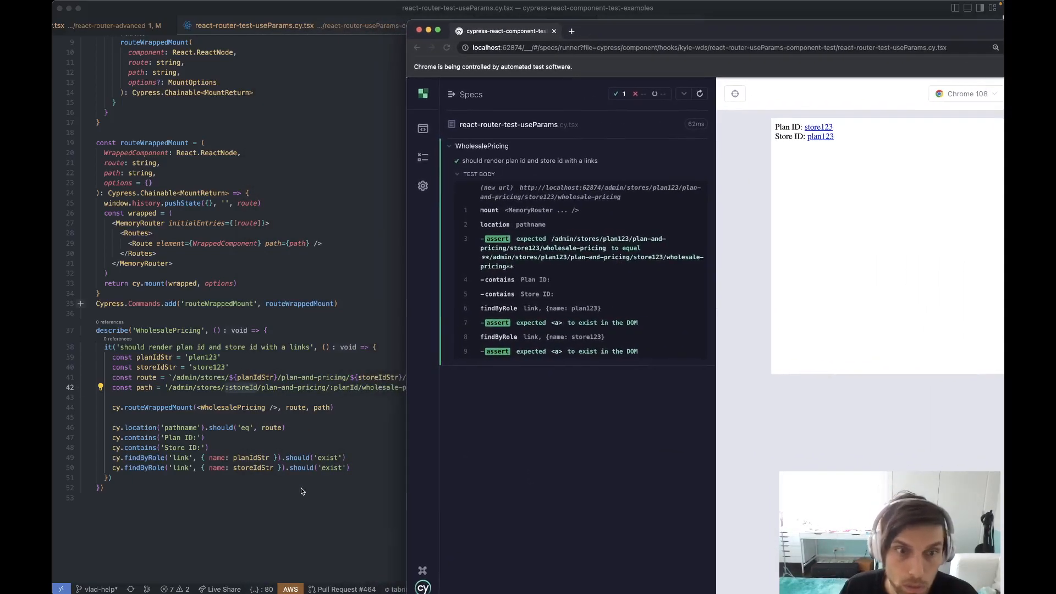
mouse_move(572, 271)
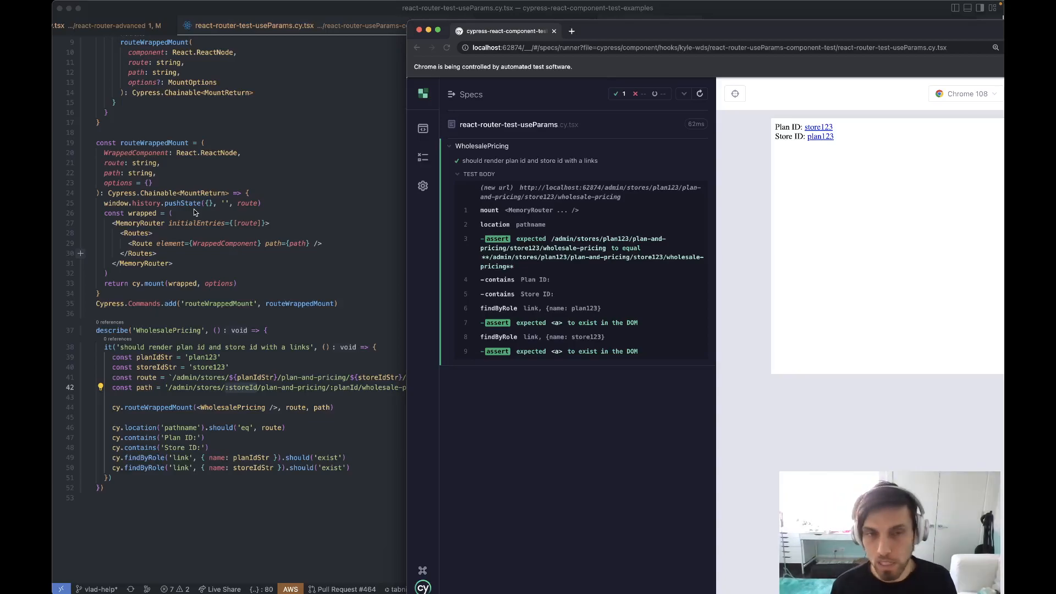
mouse_move(209, 319)
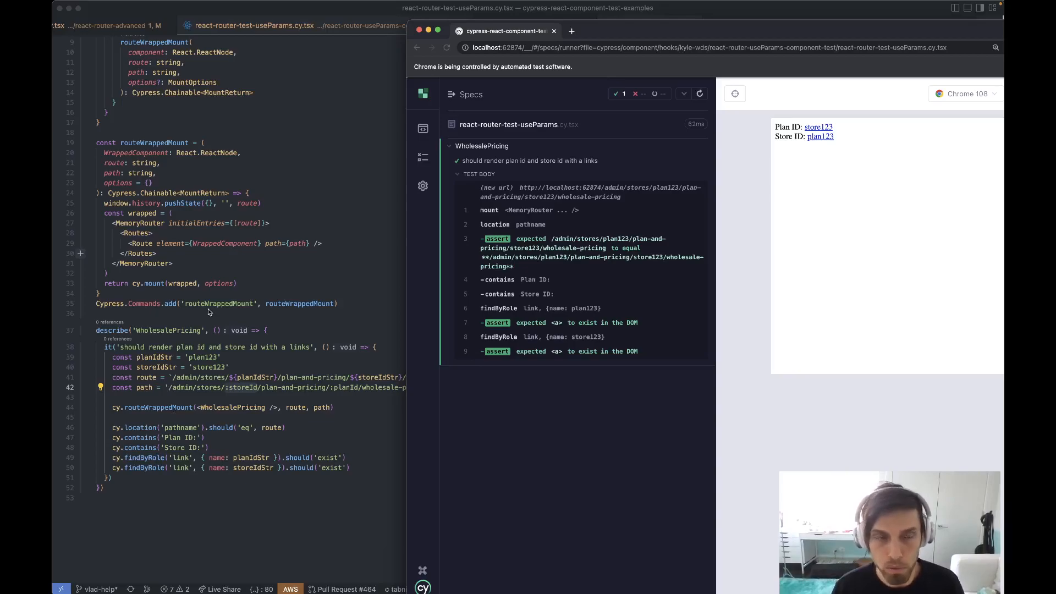
mouse_move(247, 339)
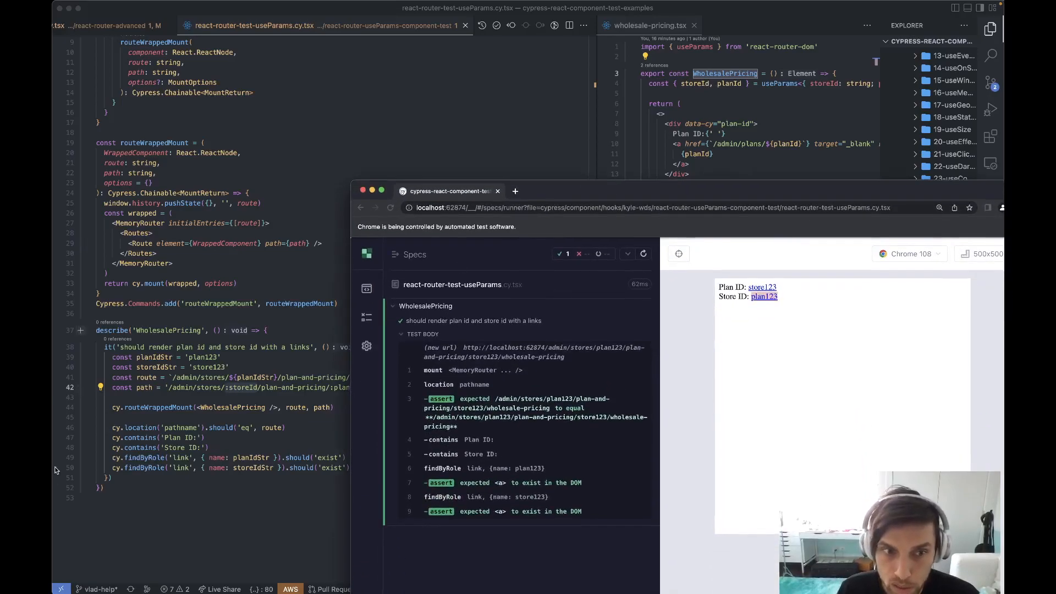
mouse_move(271, 406)
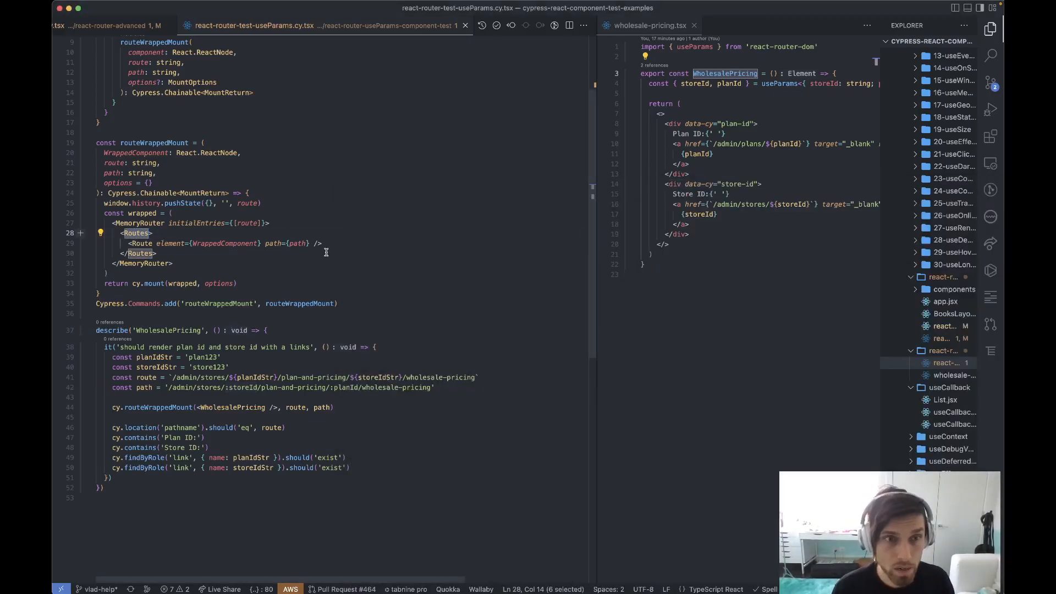
text(Swit)
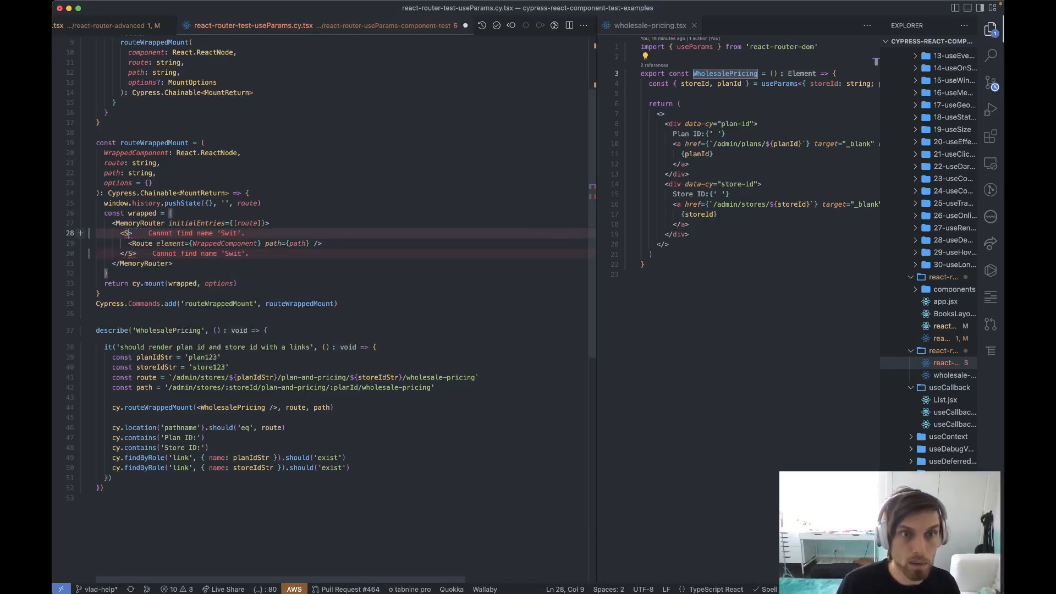
text(Routes)
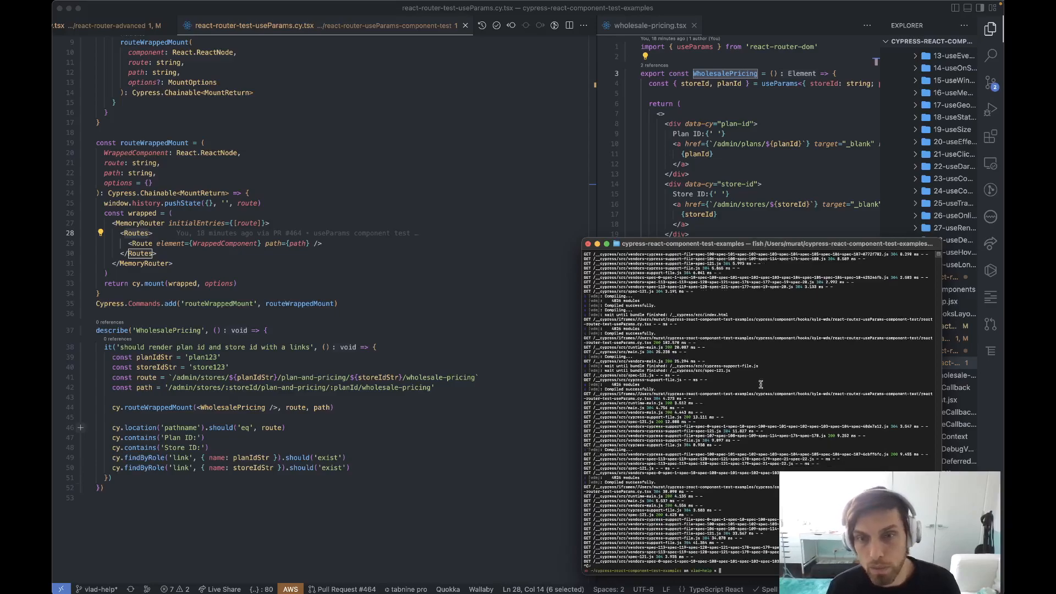
mouse_move(706, 386)
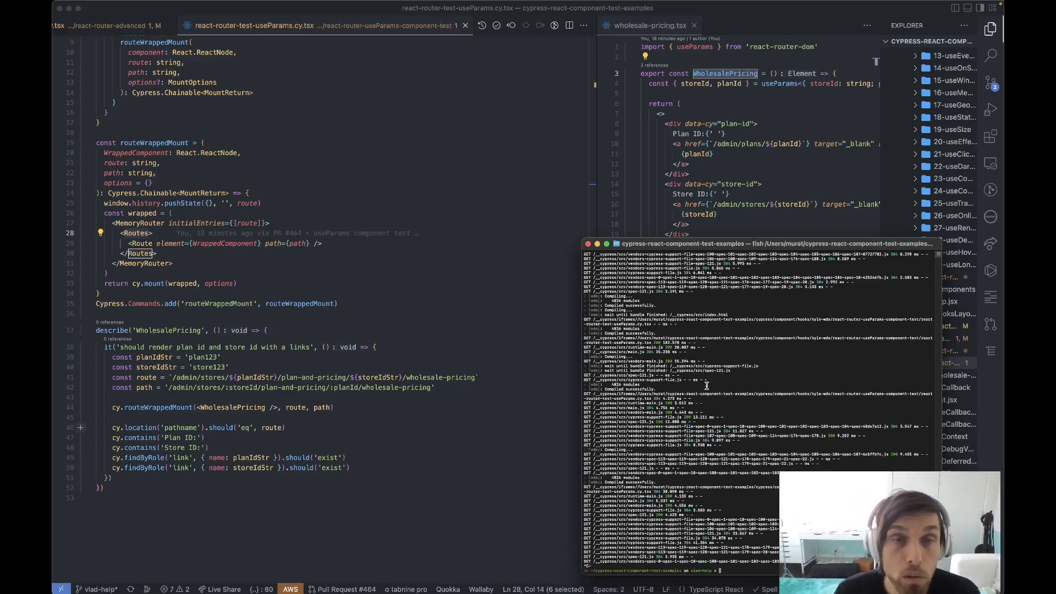